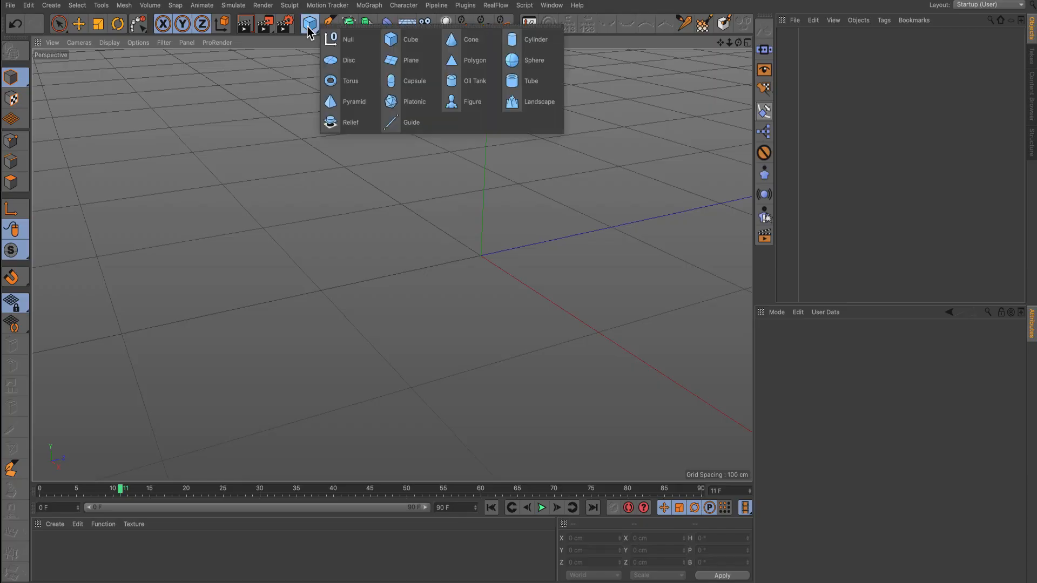
pyautogui.moveTo(348, 38)
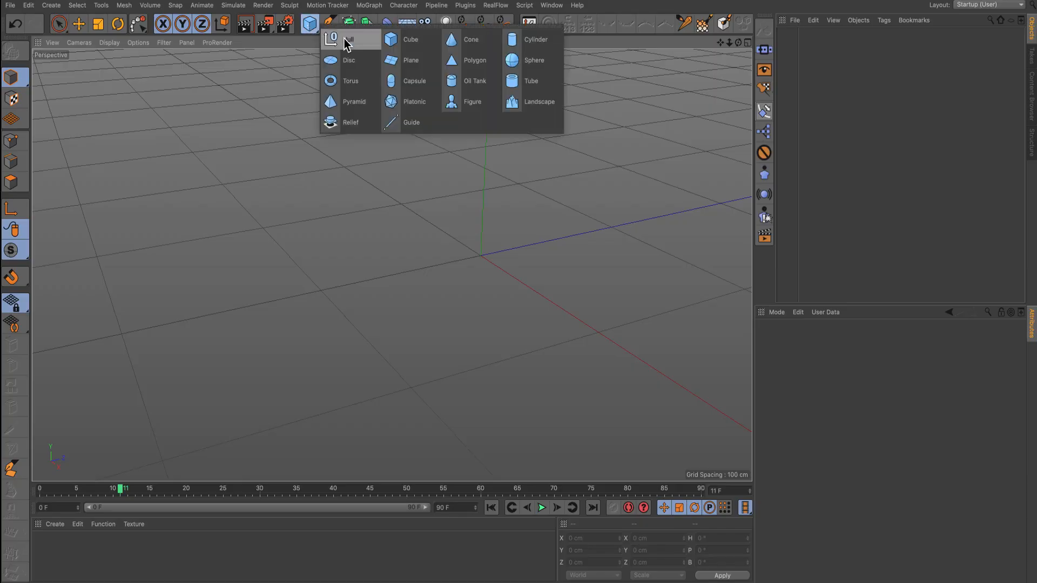
# Step: Add a cylinder and set its Orientation to +Z so it lies horizontally
pyautogui.click(536, 39)
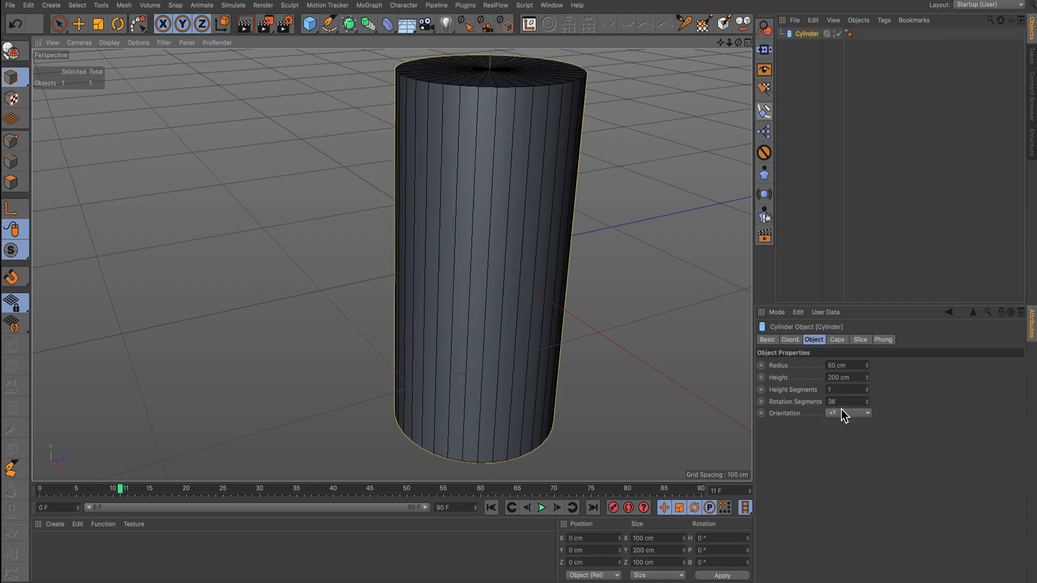
pyautogui.click(849, 412)
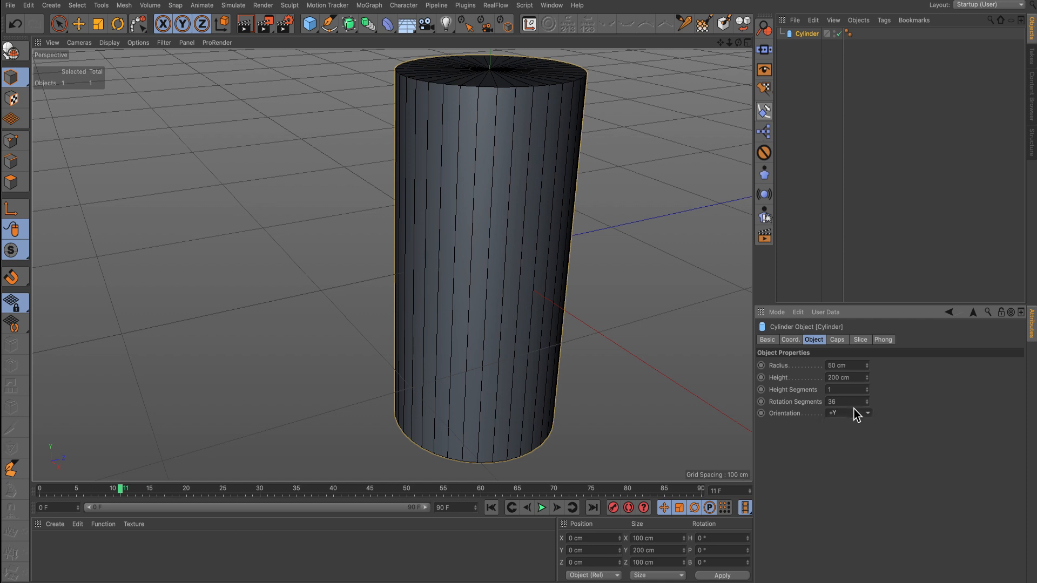
pyautogui.click(849, 413)
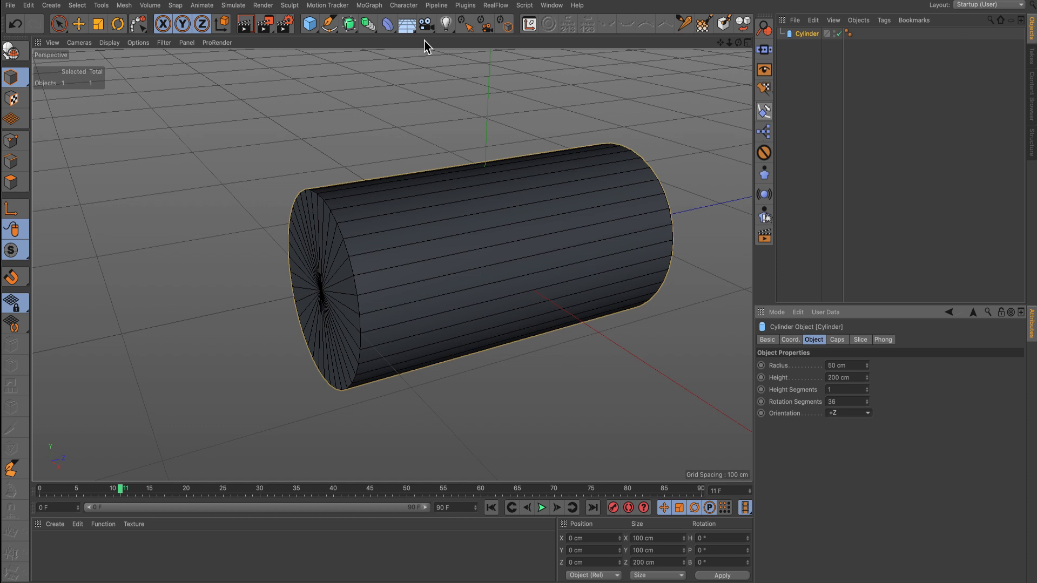
# Step: Add a Voronoi Fracture object and make the cylinder its child
pyautogui.click(368, 6)
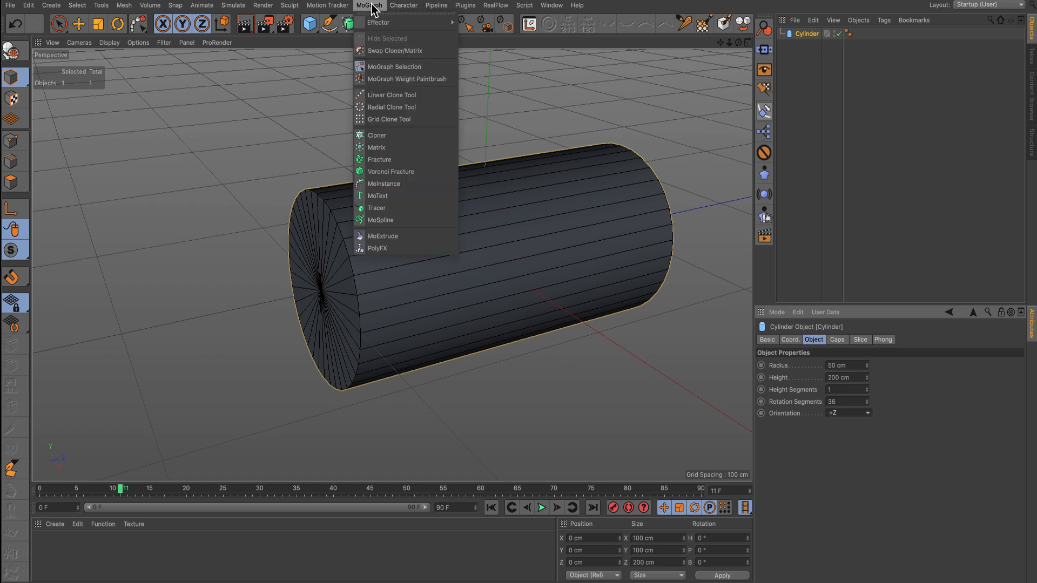
pyautogui.moveTo(397, 137)
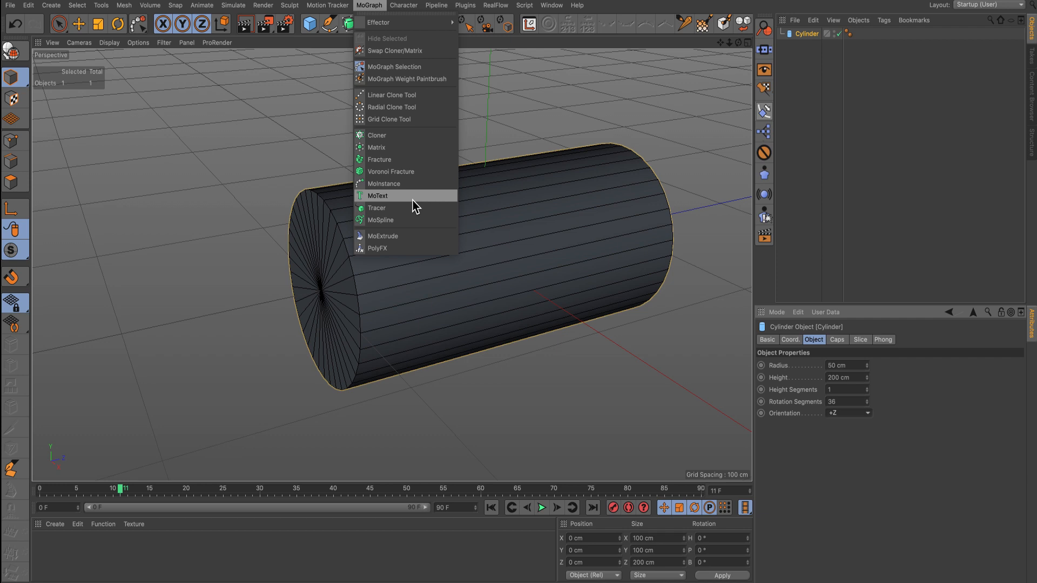
pyautogui.click(391, 171)
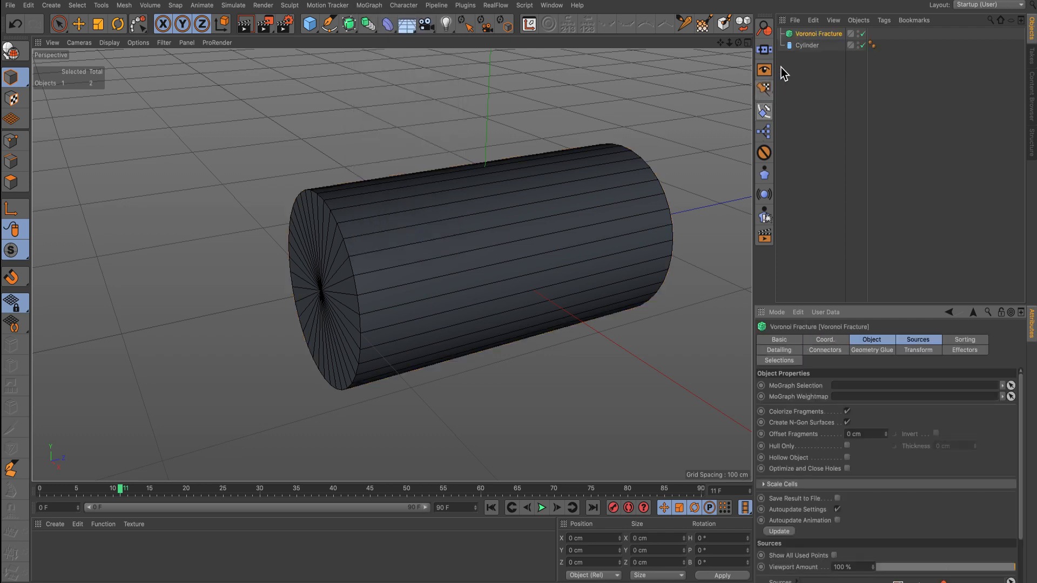
pyautogui.moveTo(807, 45)
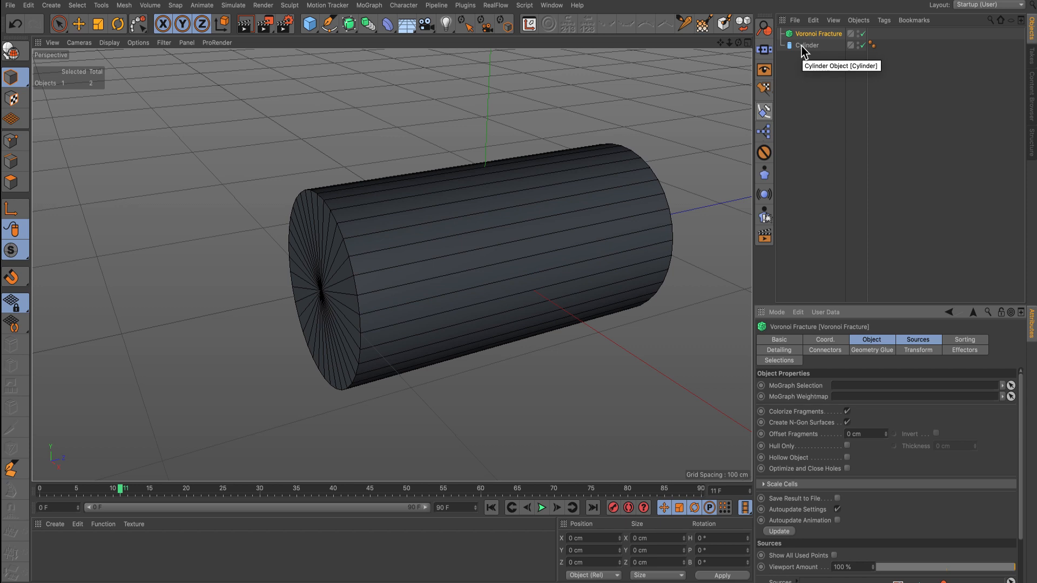
pyautogui.click(808, 45)
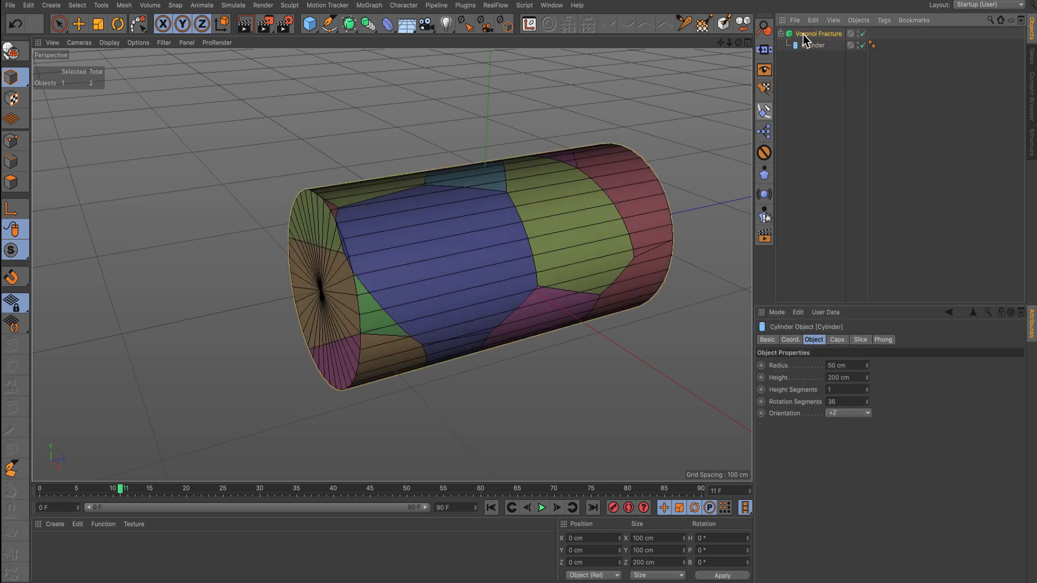
pyautogui.click(818, 33)
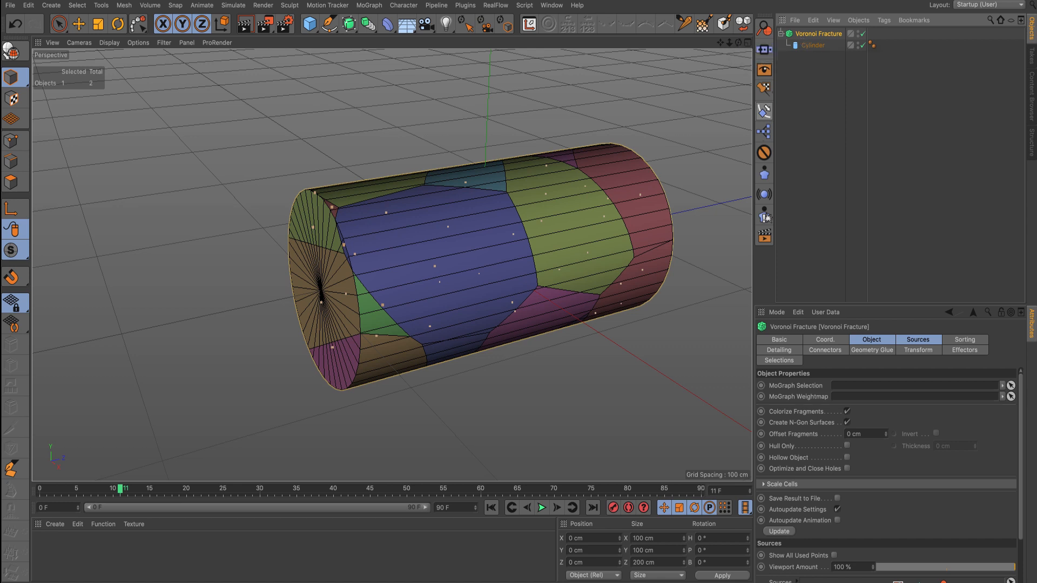
# Step: Attach a Rigid Body simulation tag to the Voronoi Fracture object
pyautogui.click(883, 20)
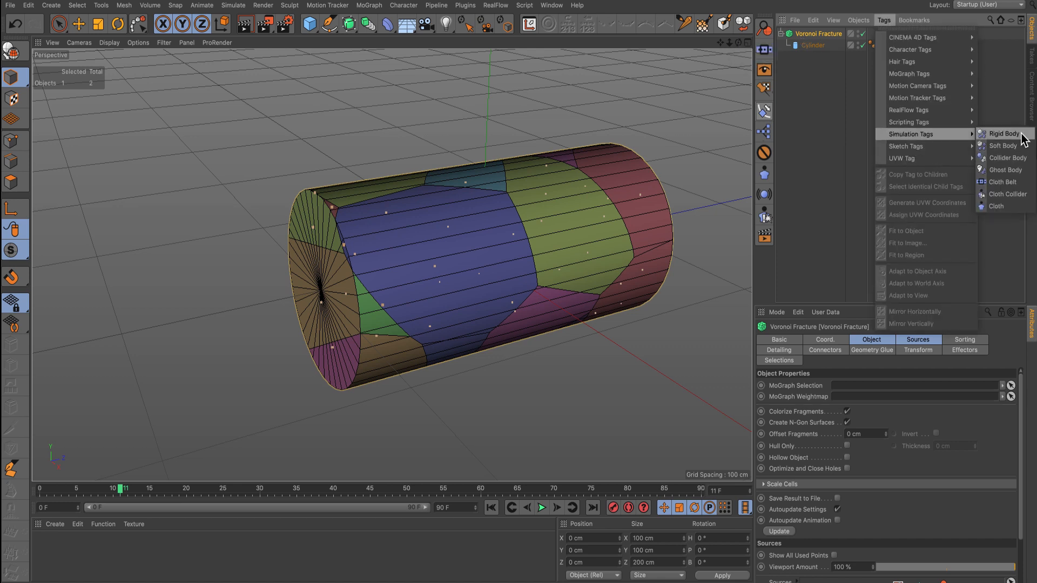
pyautogui.click(1002, 133)
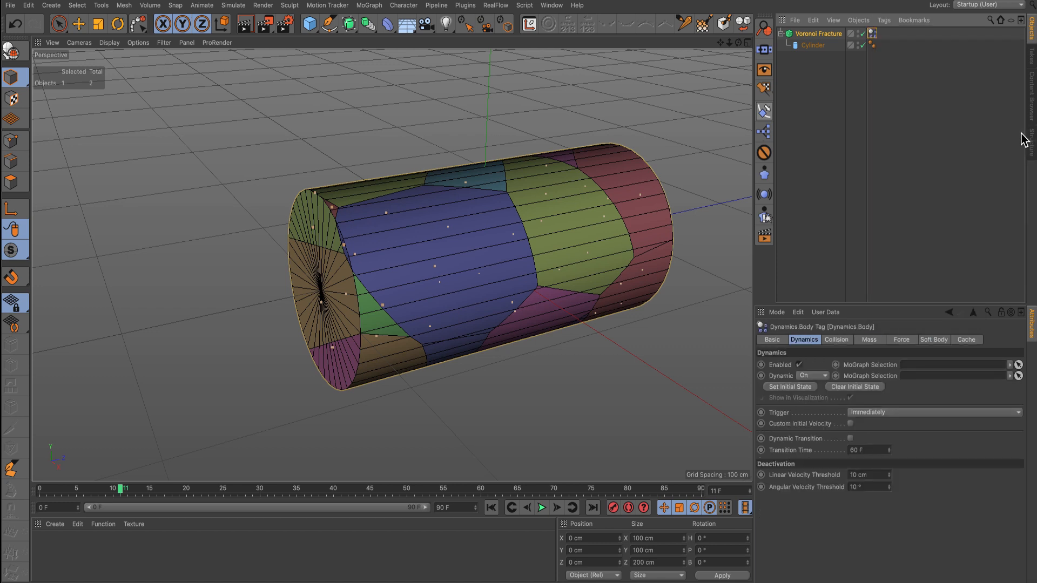
pyautogui.moveTo(1018, 138)
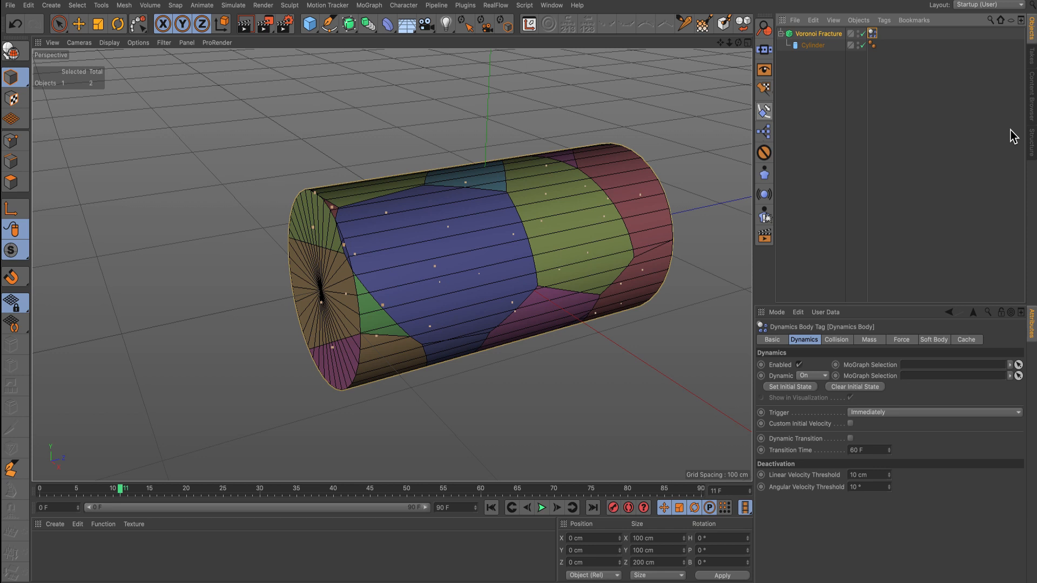
pyautogui.moveTo(469, 46)
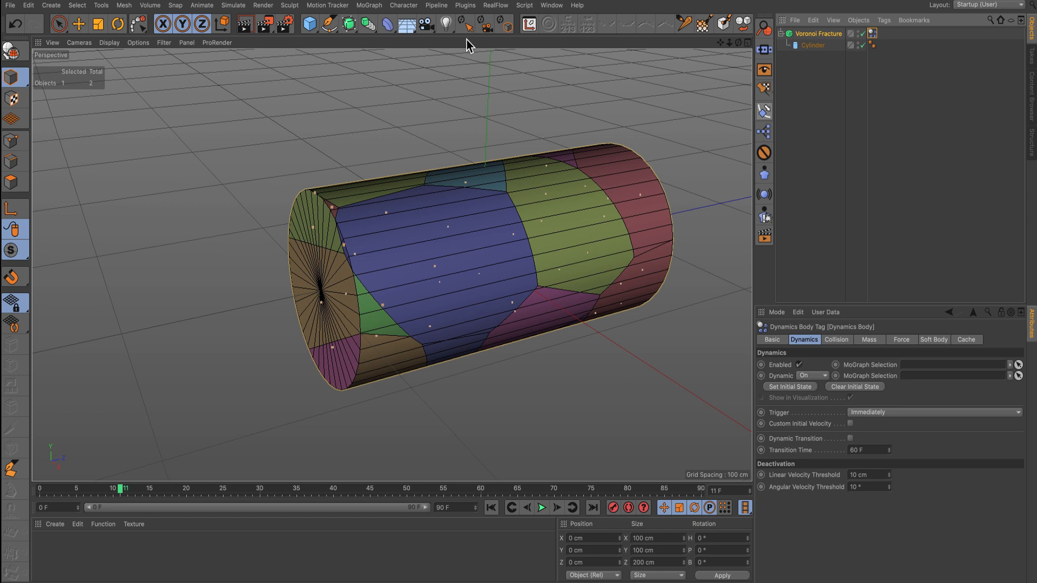
pyautogui.click(819, 33)
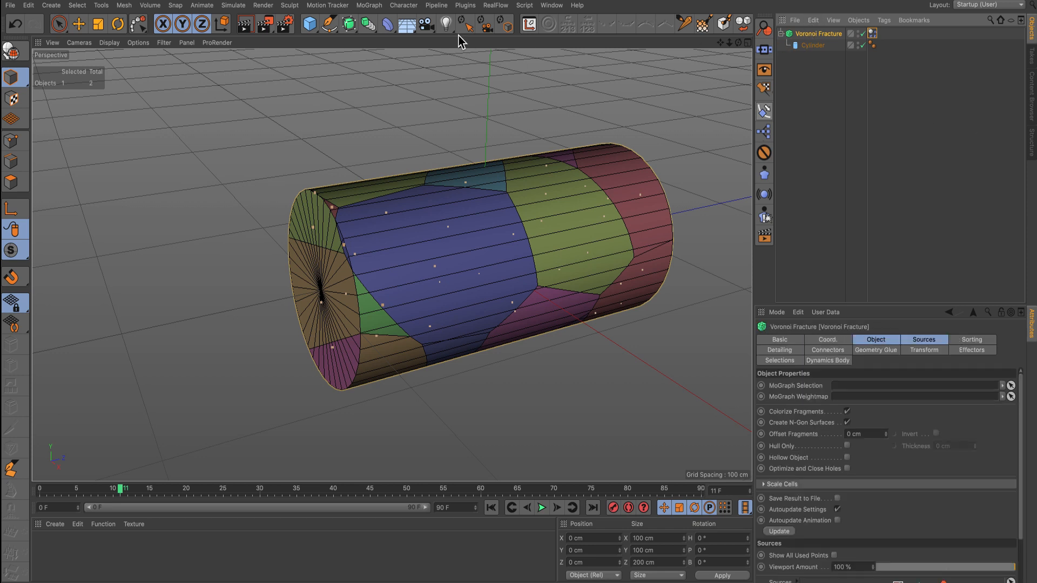
# Step: Add a MoGraph Selection tag to the Voronoi Fracture and show its attributes
pyautogui.click(368, 5)
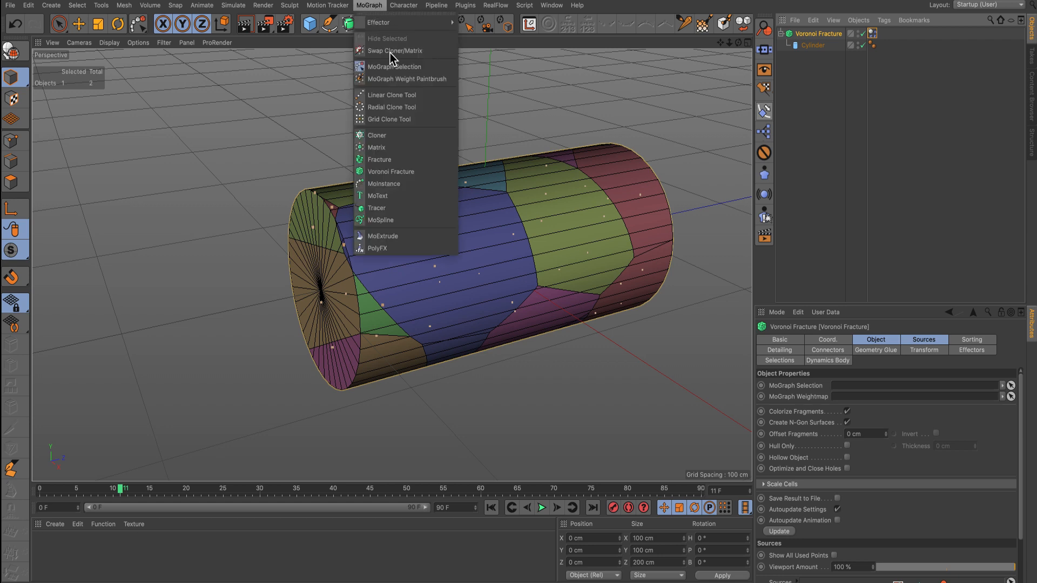
pyautogui.moveTo(394, 66)
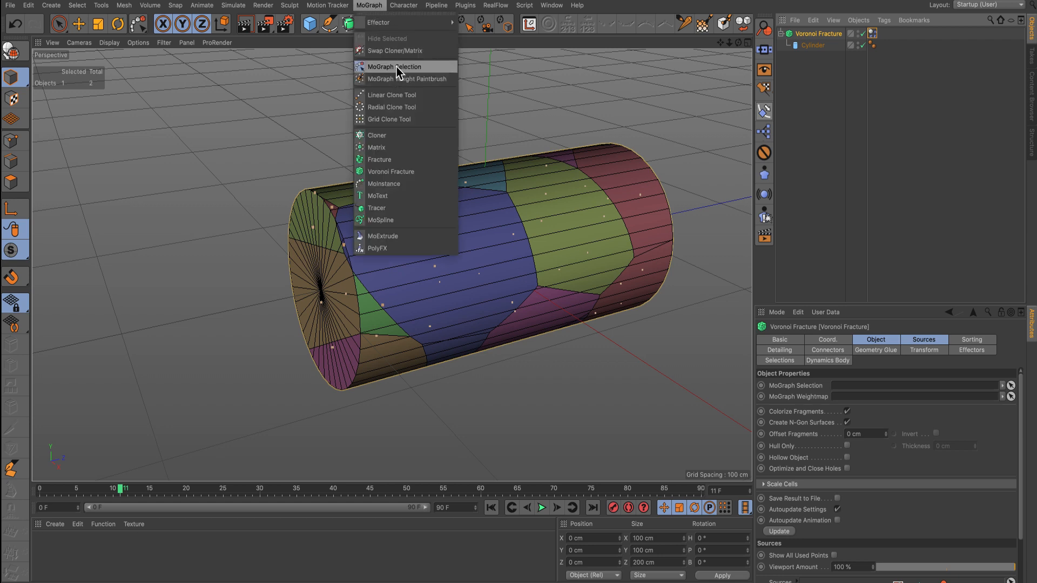
pyautogui.click(394, 66)
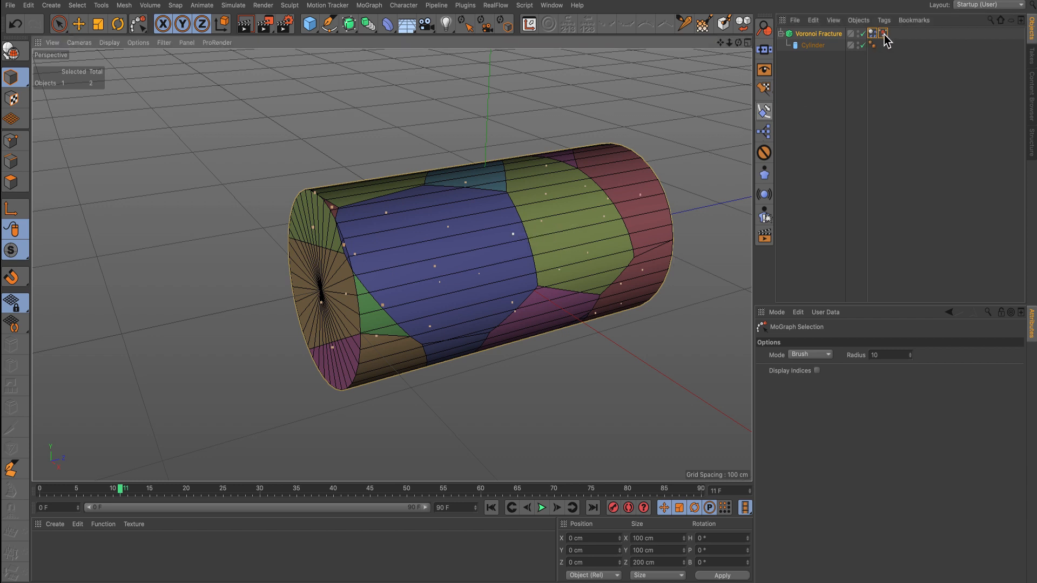
pyautogui.click(884, 33)
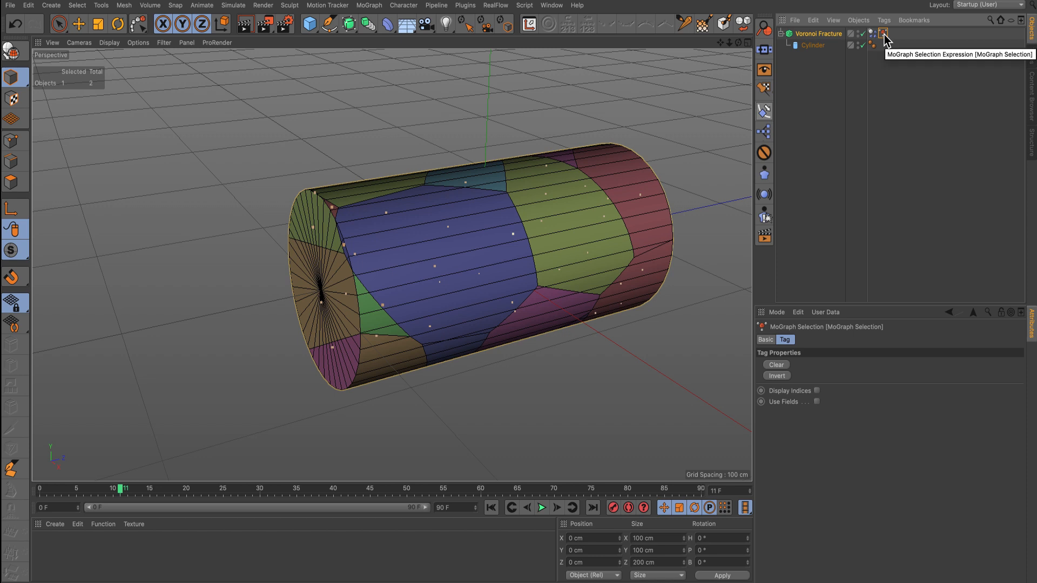
pyautogui.moveTo(823, 404)
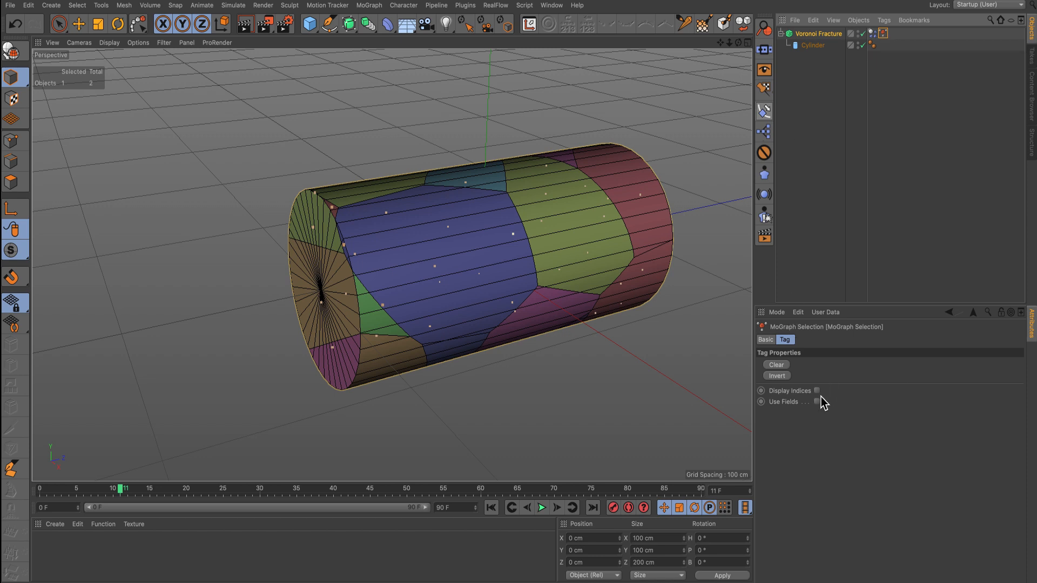
pyautogui.moveTo(820, 407)
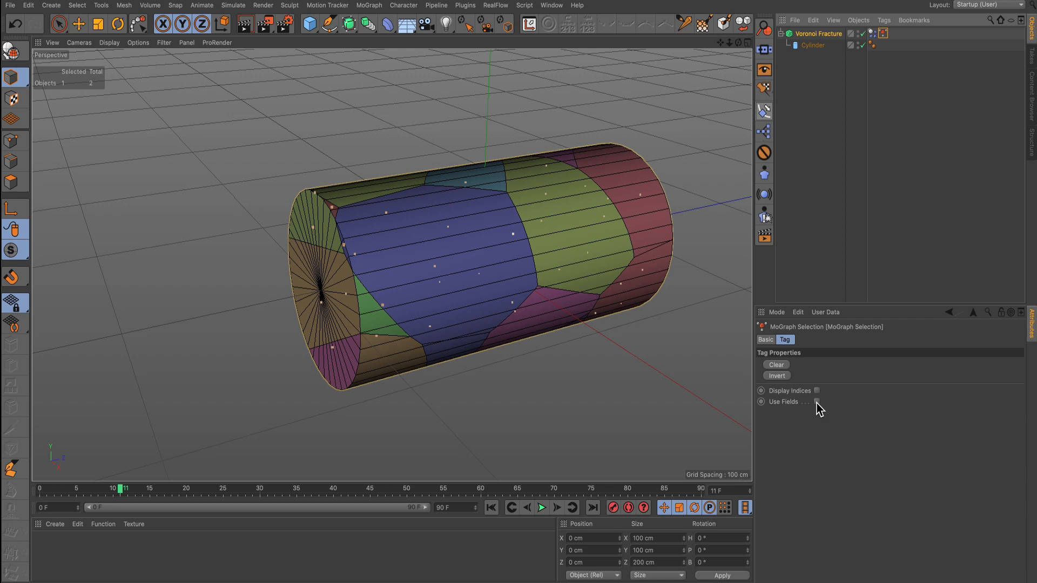
pyautogui.moveTo(866, 120)
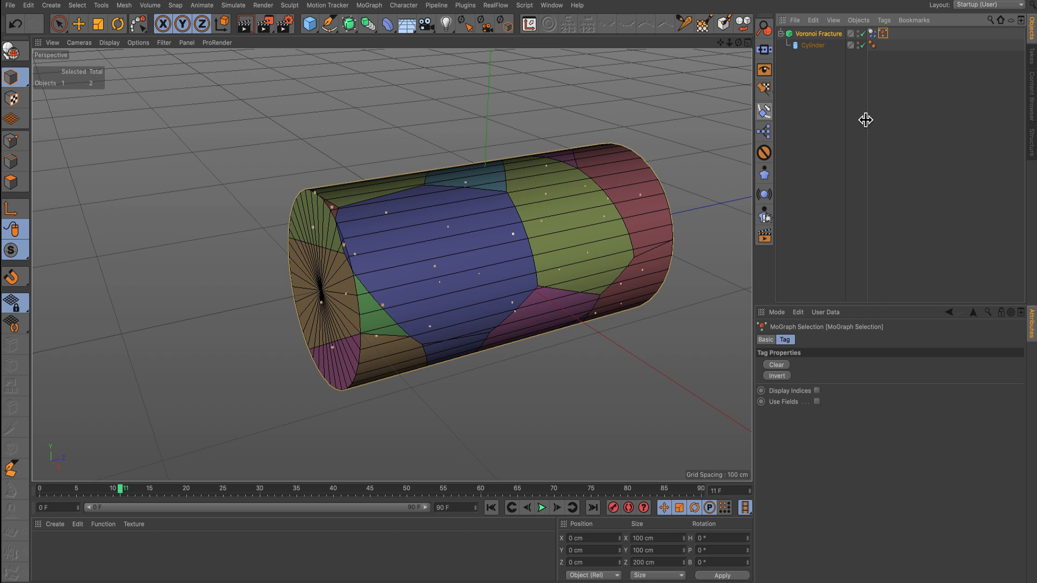
pyautogui.moveTo(875, 36)
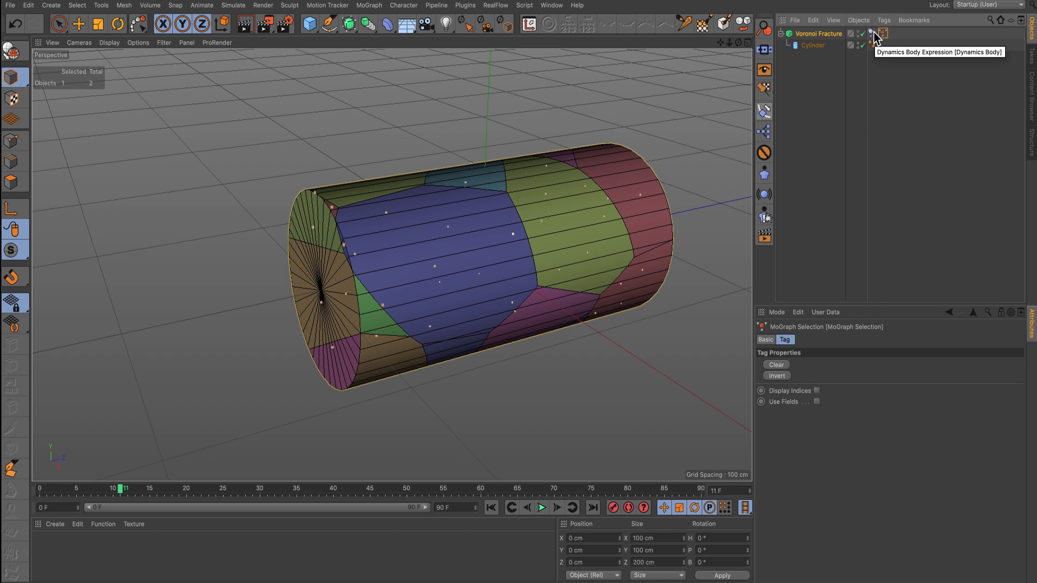
pyautogui.moveTo(813, 409)
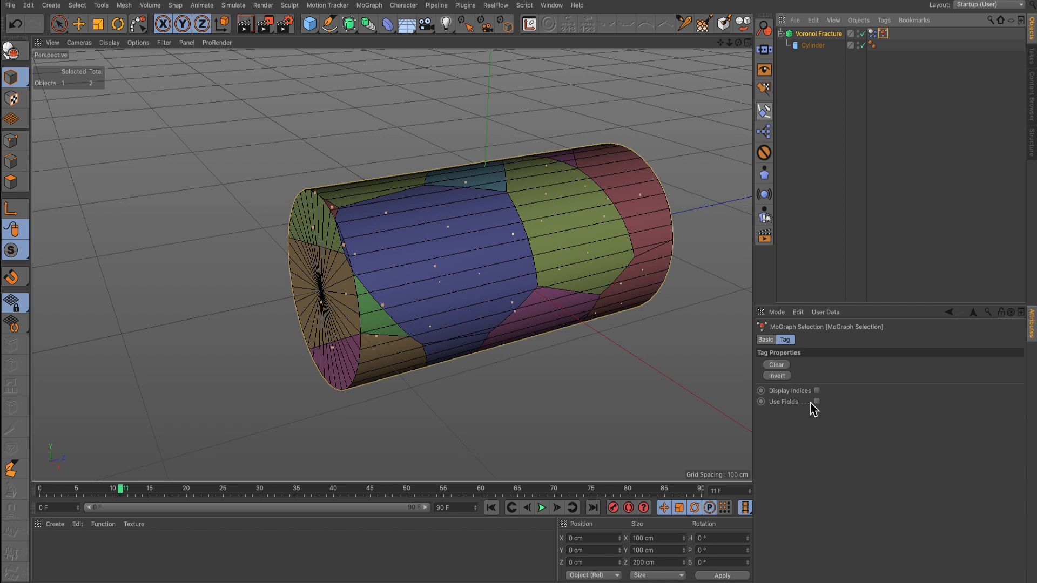
# Step: Enable Use Fields on the MoGraph Selection tag and select its field layer
pyautogui.click(816, 401)
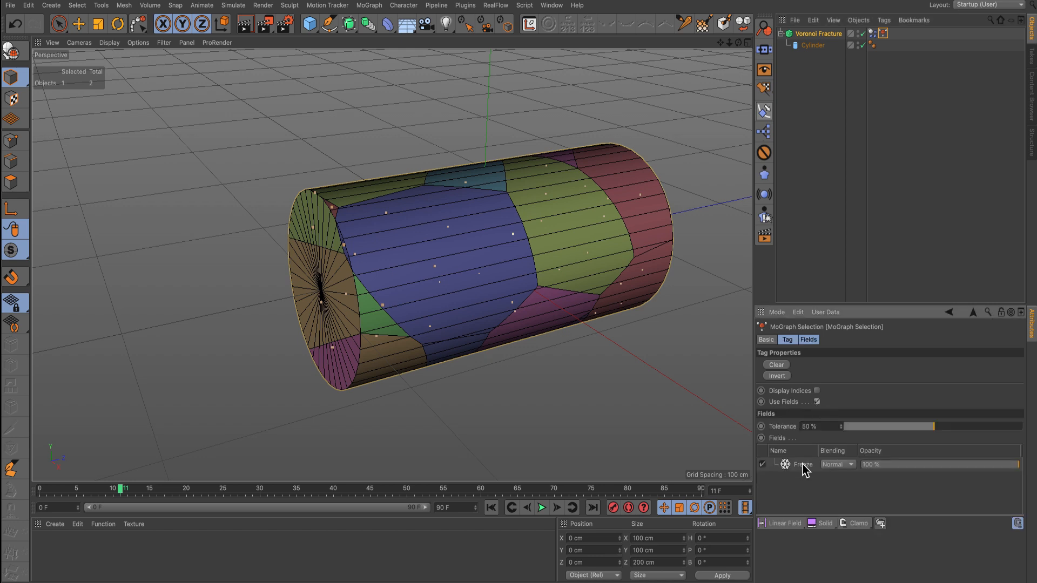
pyautogui.click(804, 465)
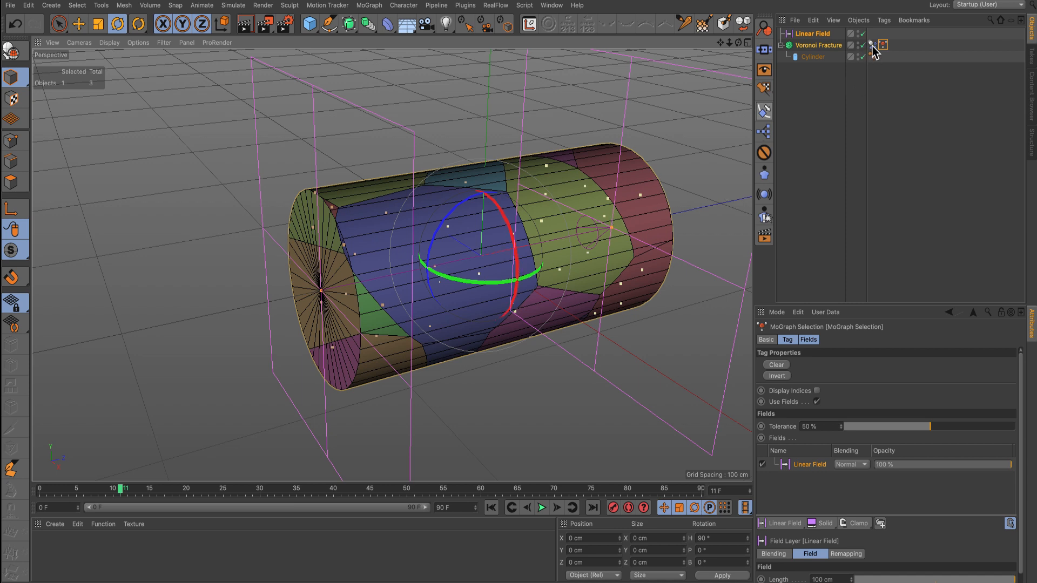
# Step: Link the MoGraph Selection to the Dynamics Body tag, rewind and play the simulation
pyautogui.click(882, 45)
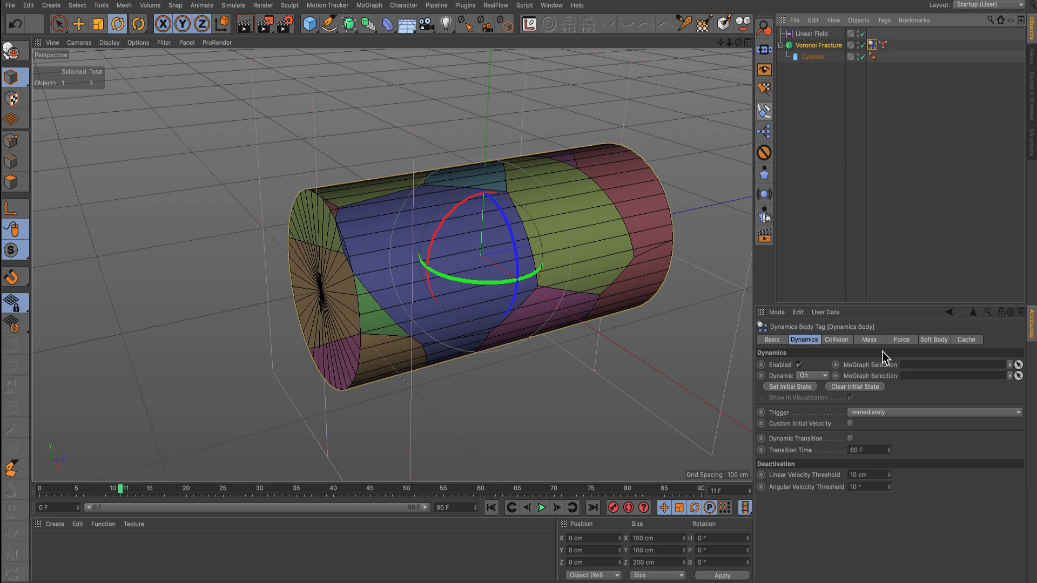
pyautogui.moveTo(893, 44)
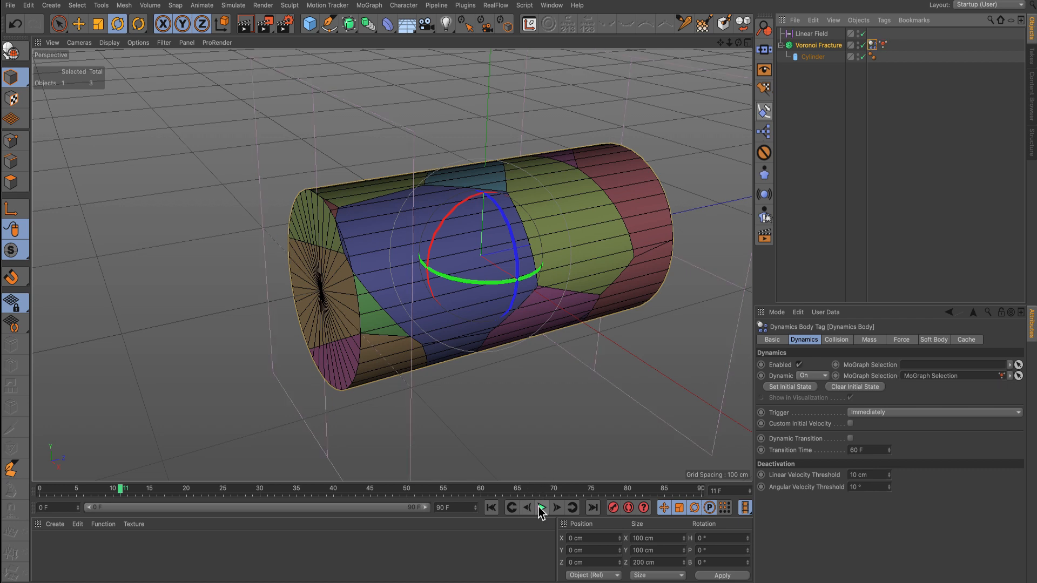
pyautogui.click(491, 507)
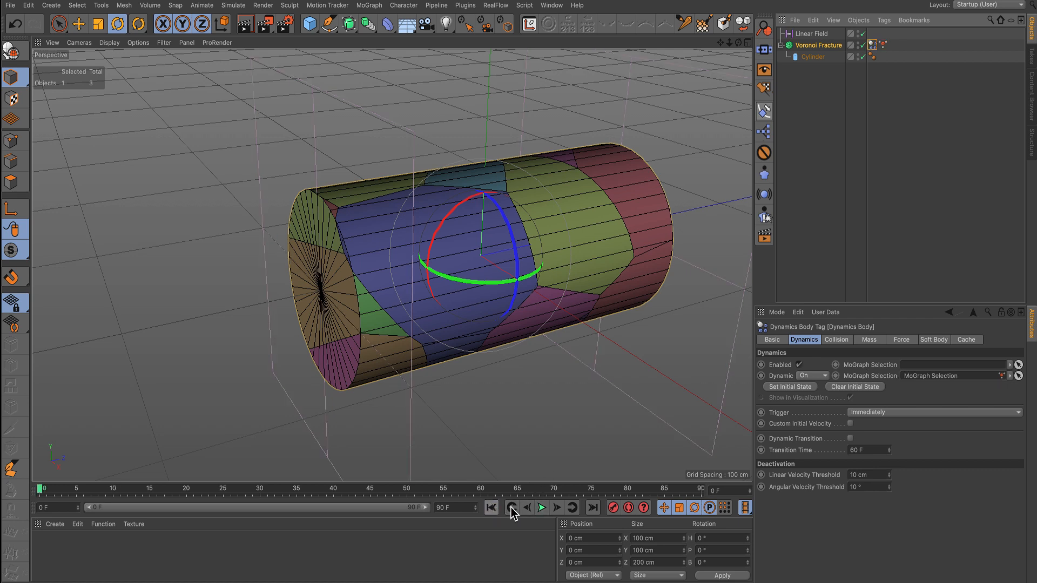
pyautogui.click(542, 507)
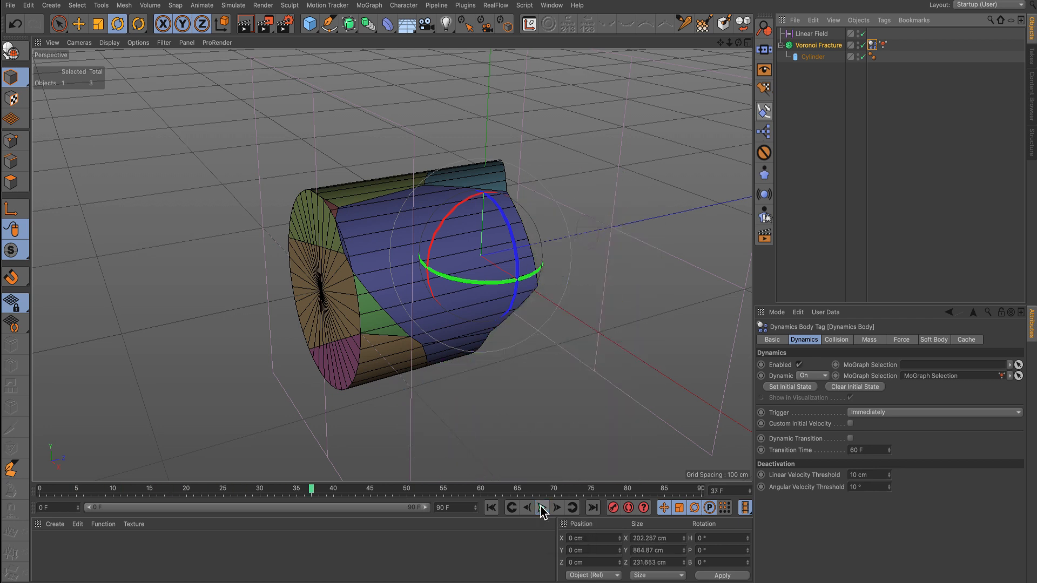
pyautogui.moveTo(541, 508)
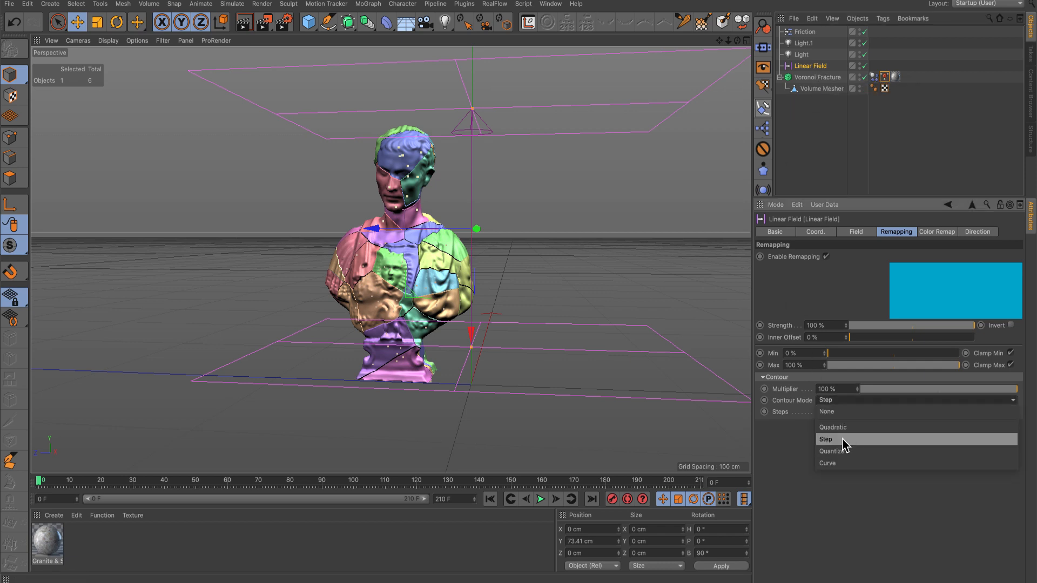
# Step: Set the Linear Field's Contour Mode to Step and the field layer Blending to Max
pyautogui.click(826, 439)
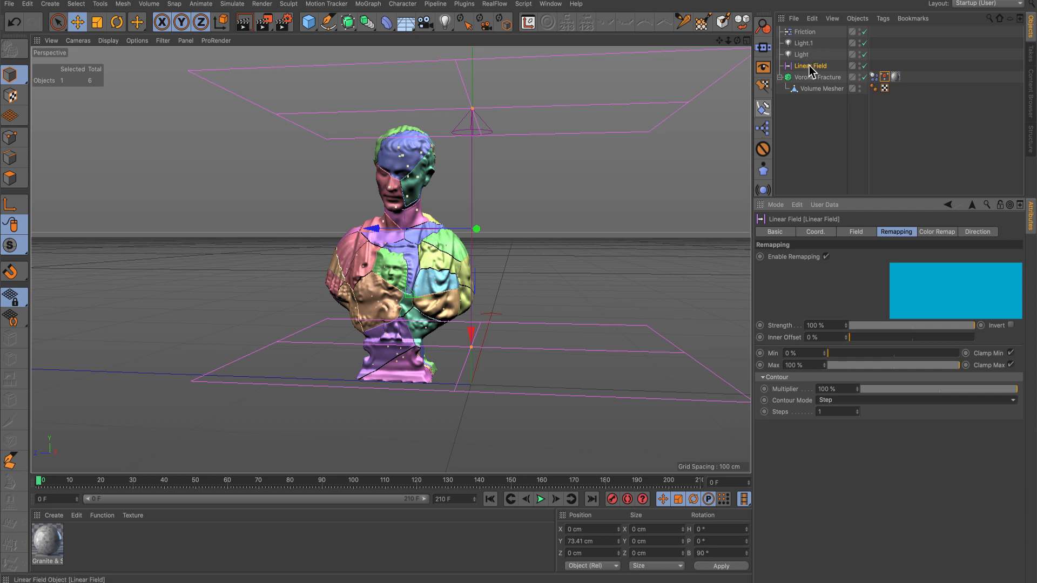
pyautogui.doubleClick(810, 66)
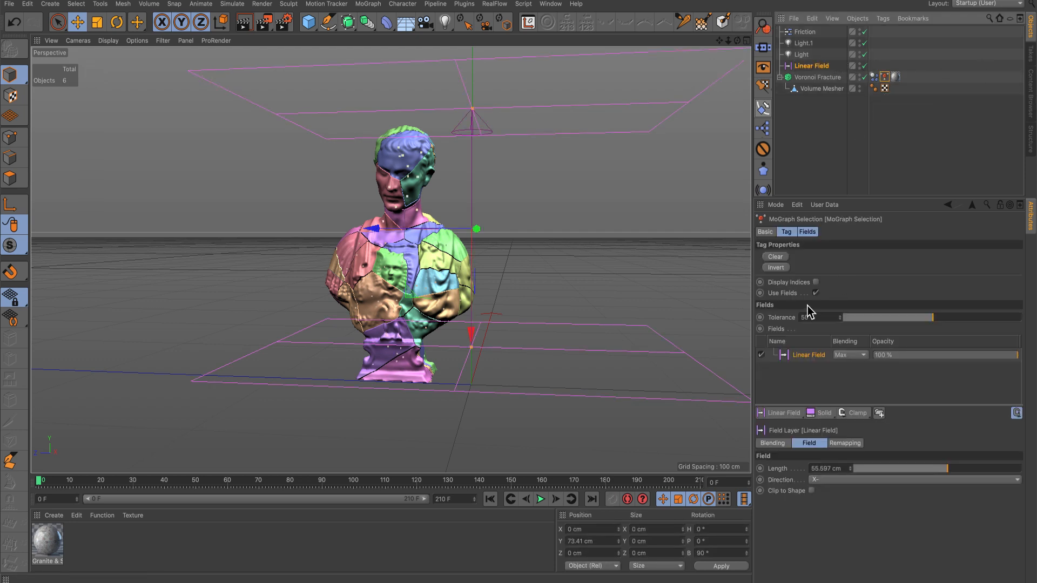
pyautogui.click(850, 354)
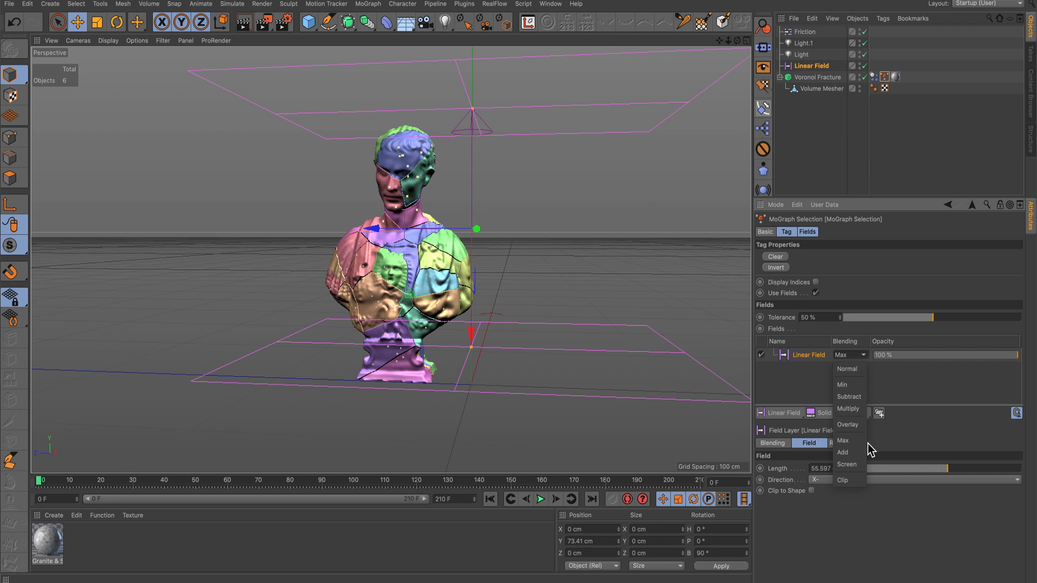
pyautogui.click(844, 440)
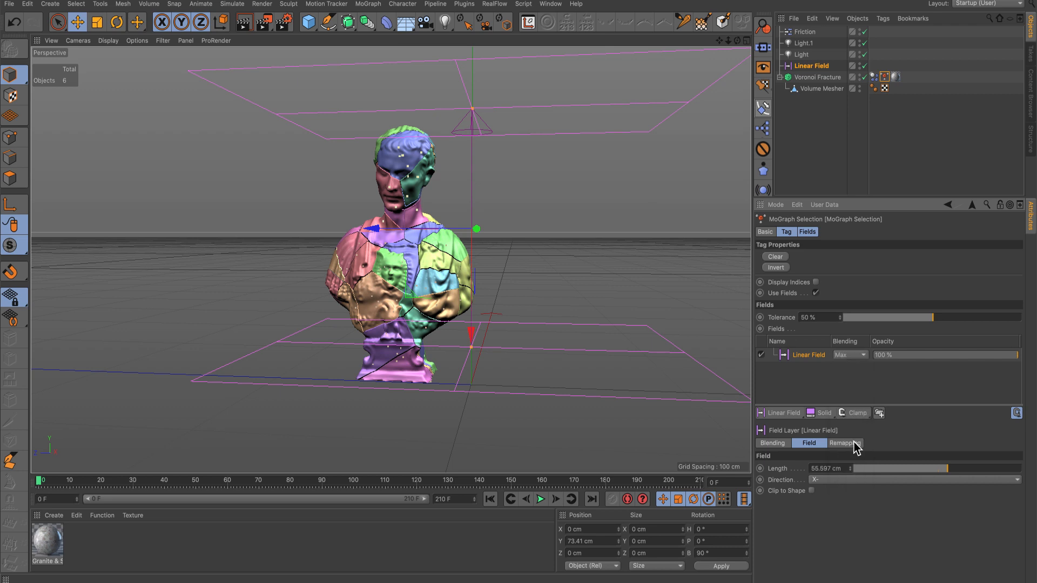
pyautogui.moveTo(773, 258)
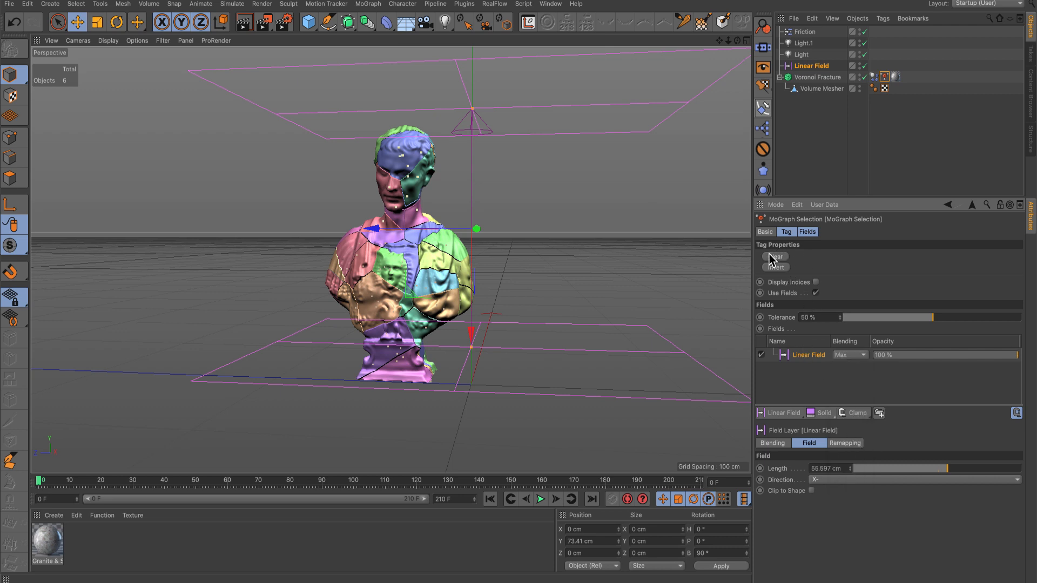